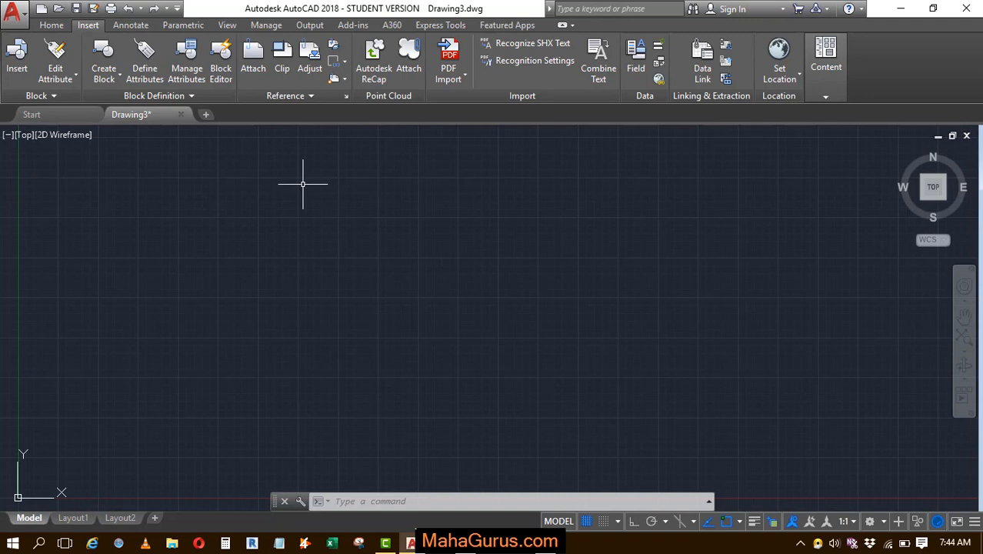
mouse_move(298, 280)
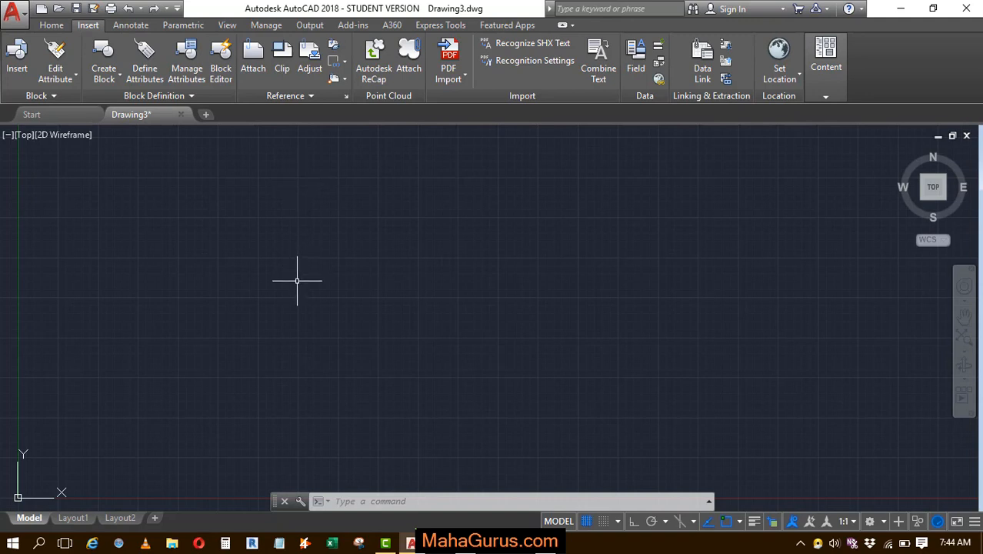
mouse_move(173, 258)
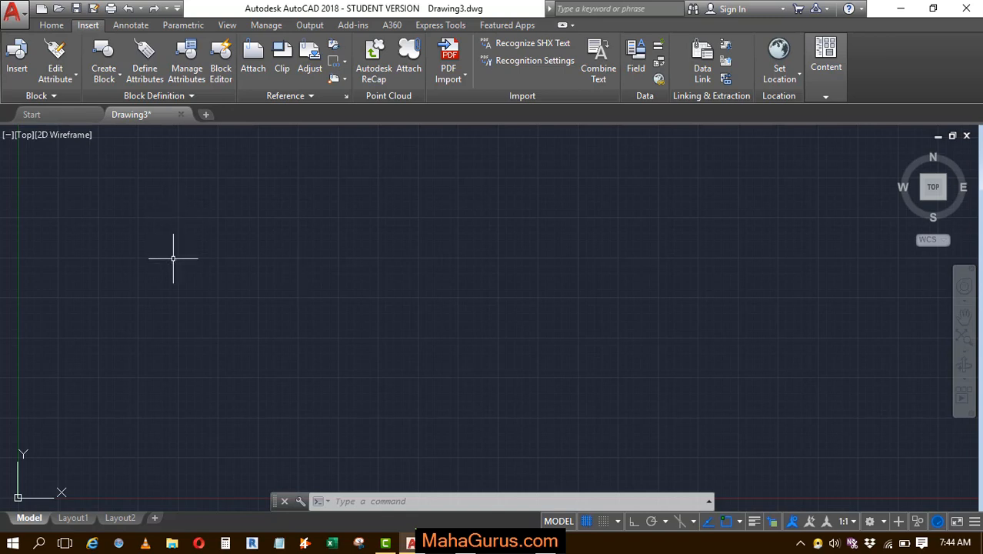
mouse_move(225, 139)
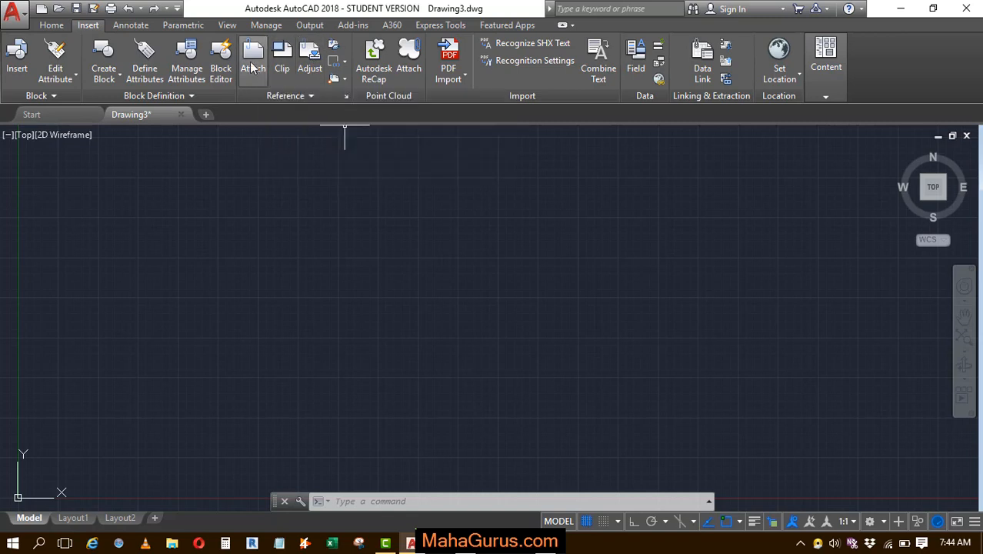
Select 1200px-IIT_Kanpur_Logo.svg from Documents as the image to attach
click(252, 62)
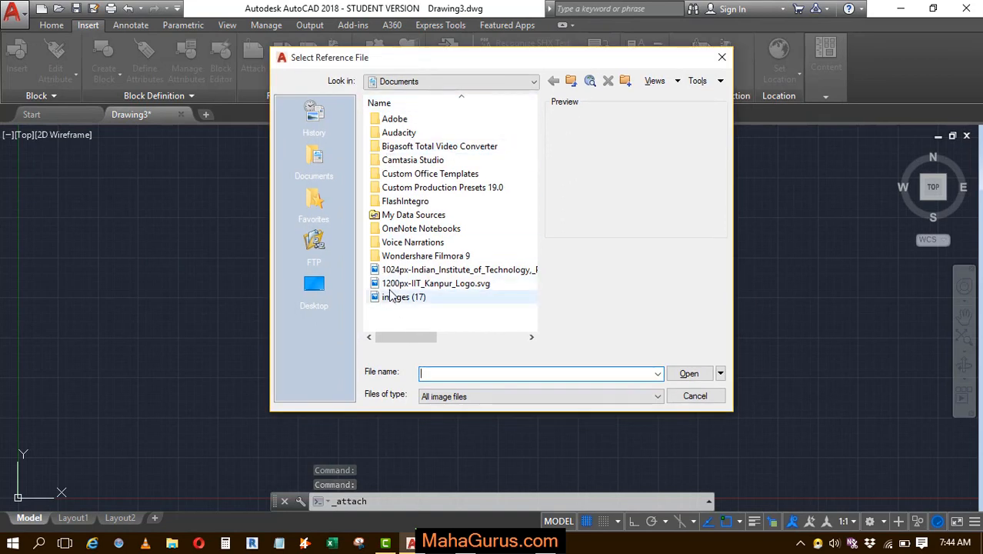
click(435, 283)
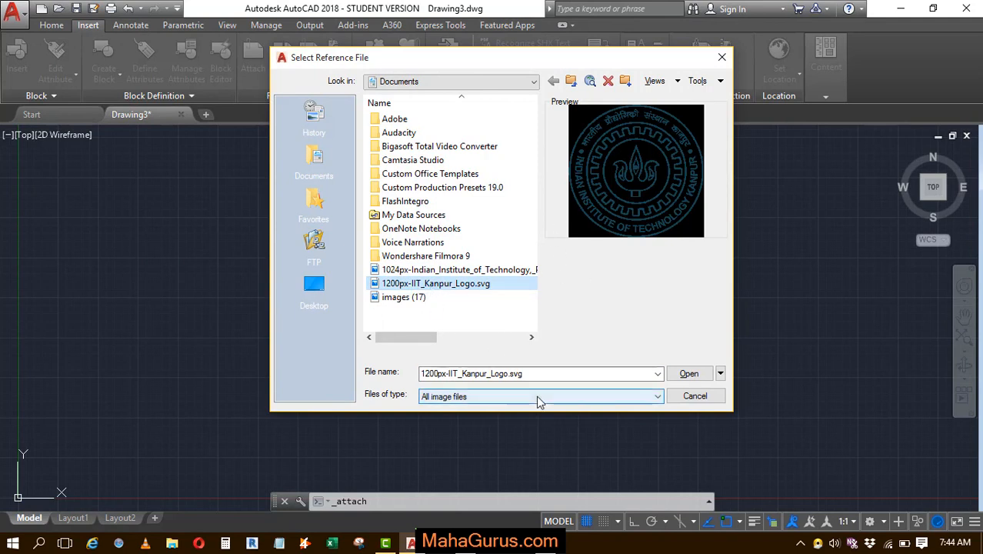
click(690, 374)
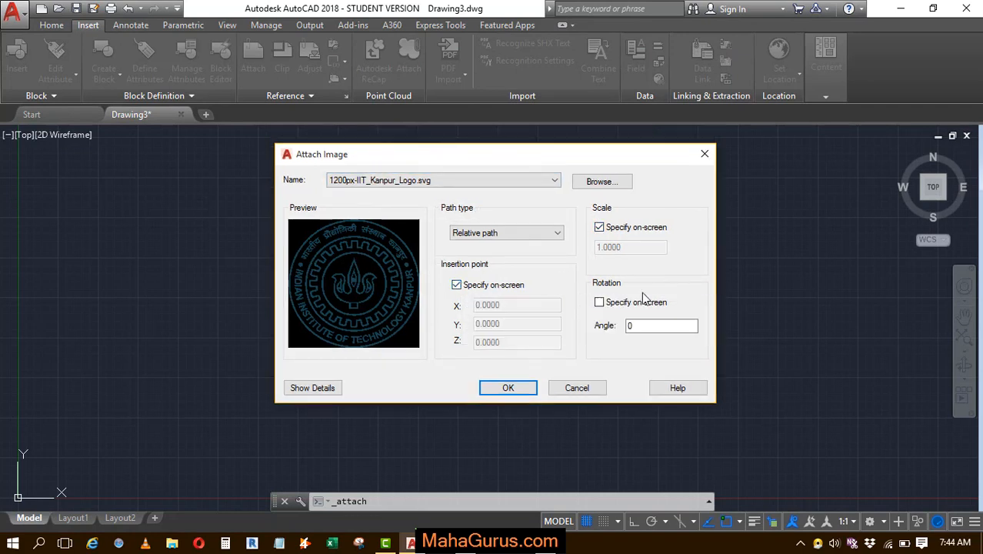
click(660, 326)
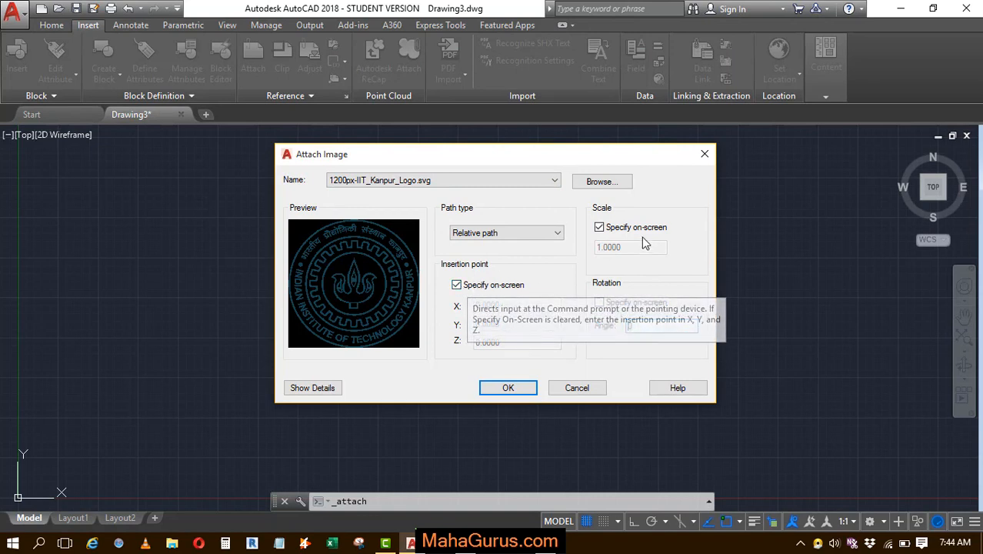
click(600, 227)
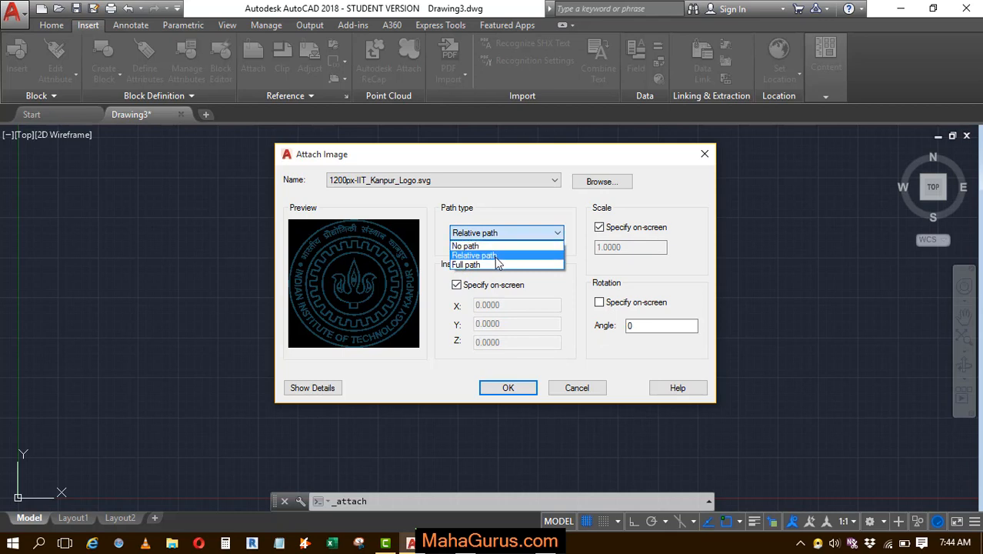
click(474, 256)
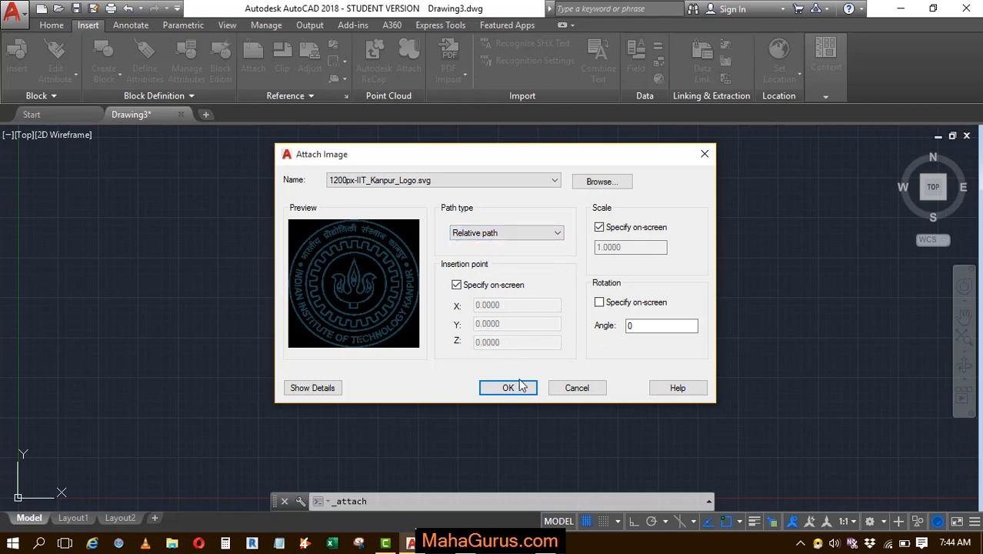
Accept the attach settings and insert the logo image near the drawing's centre
click(508, 388)
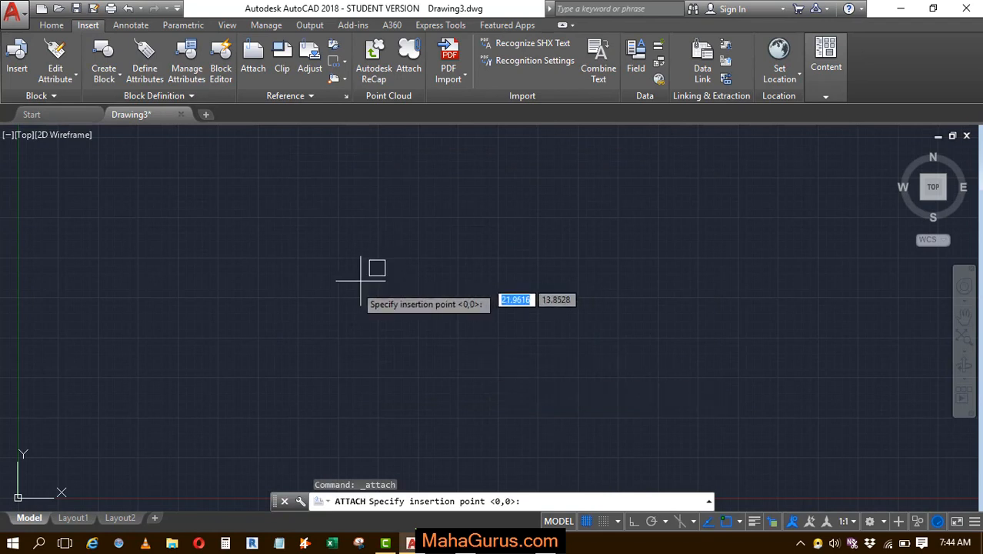
mouse_move(418, 314)
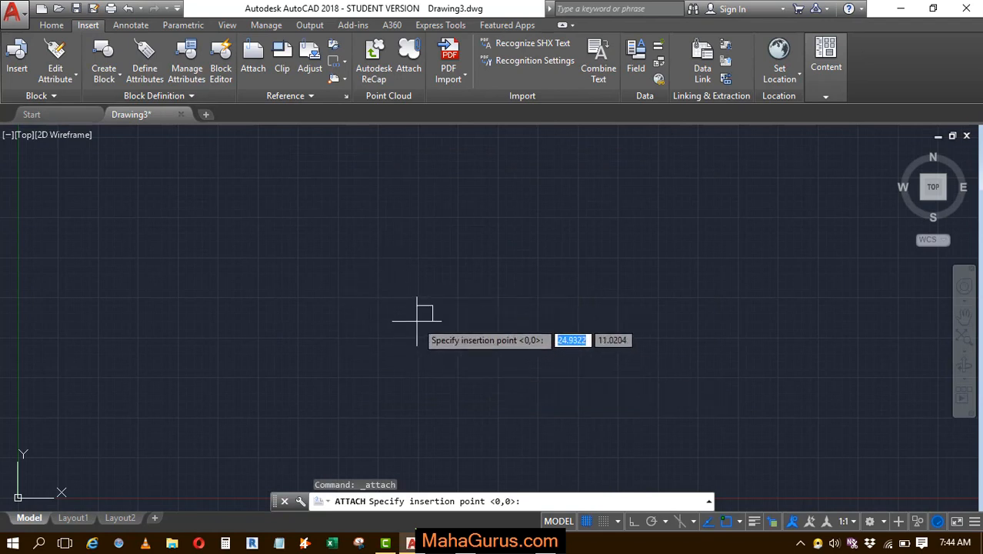
mouse_move(385, 292)
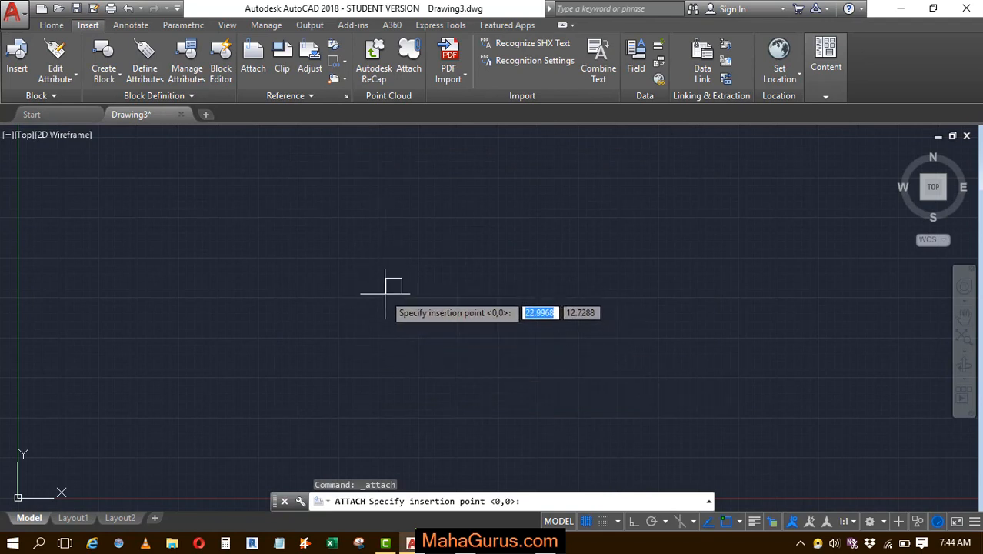
mouse_move(381, 331)
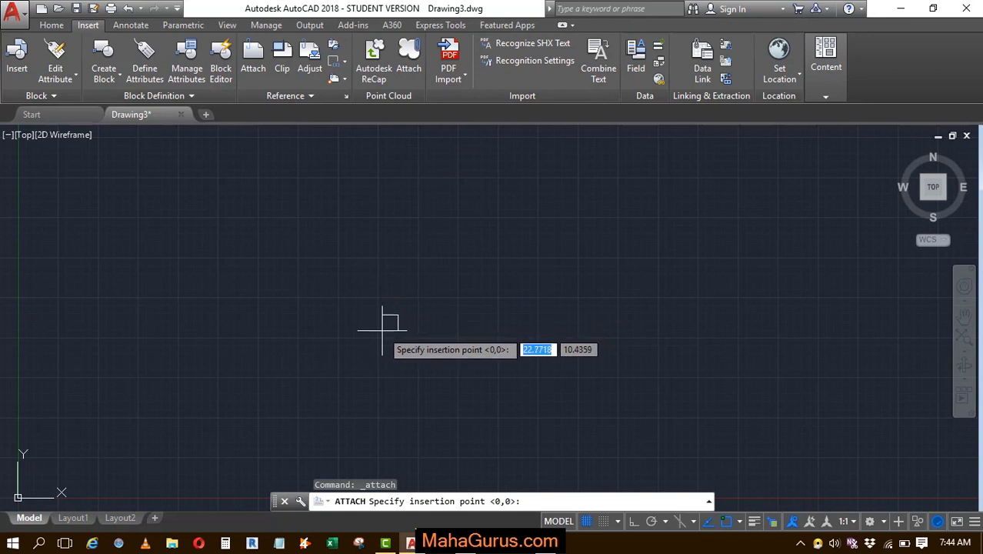
click(383, 324)
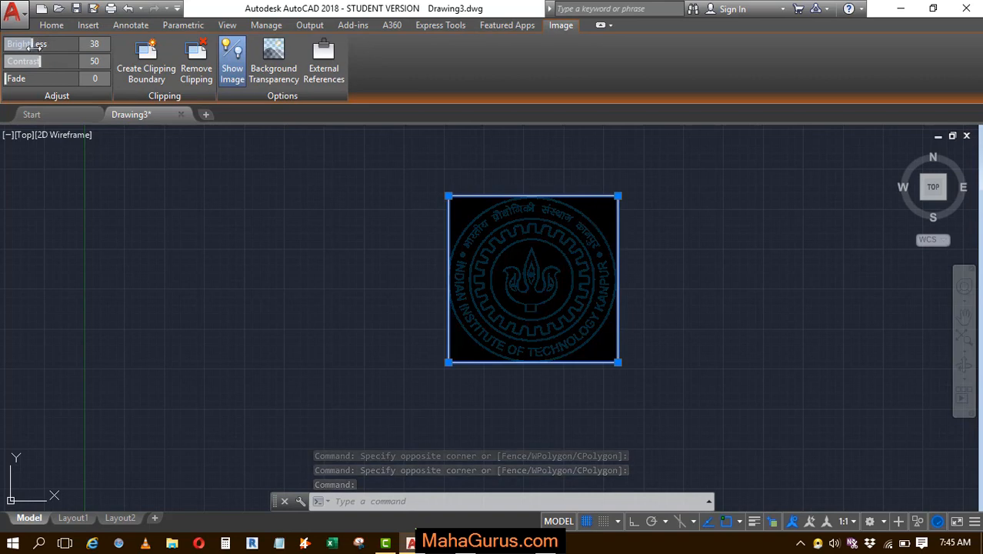
Set the logo's contrast to 34 and make its black background transparent
drag(49, 62, 71, 62)
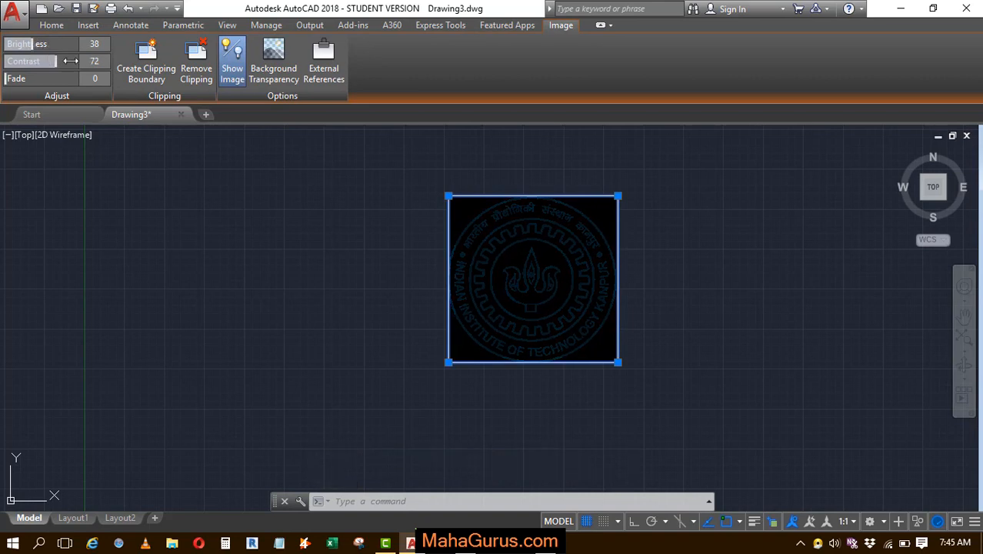
drag(74, 62, 46, 61)
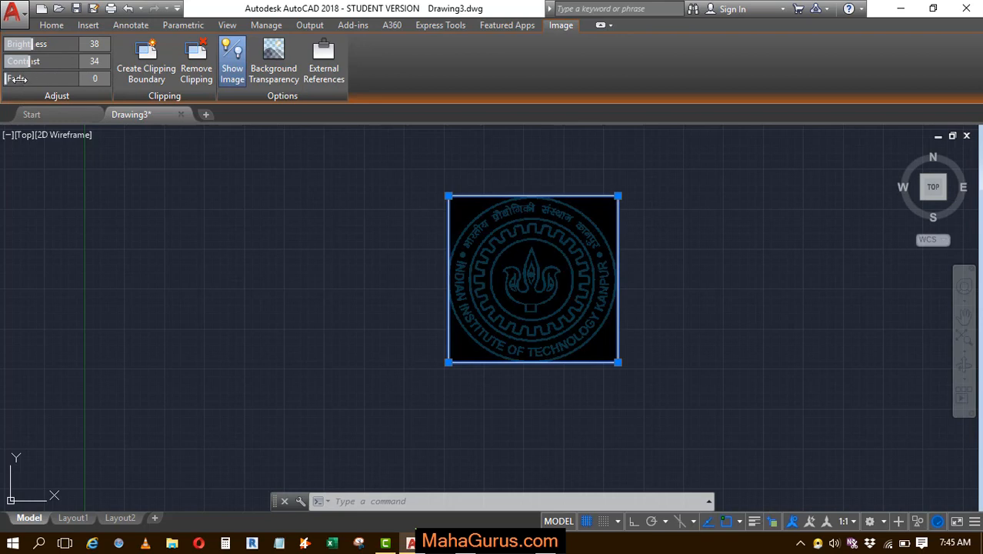
click(274, 59)
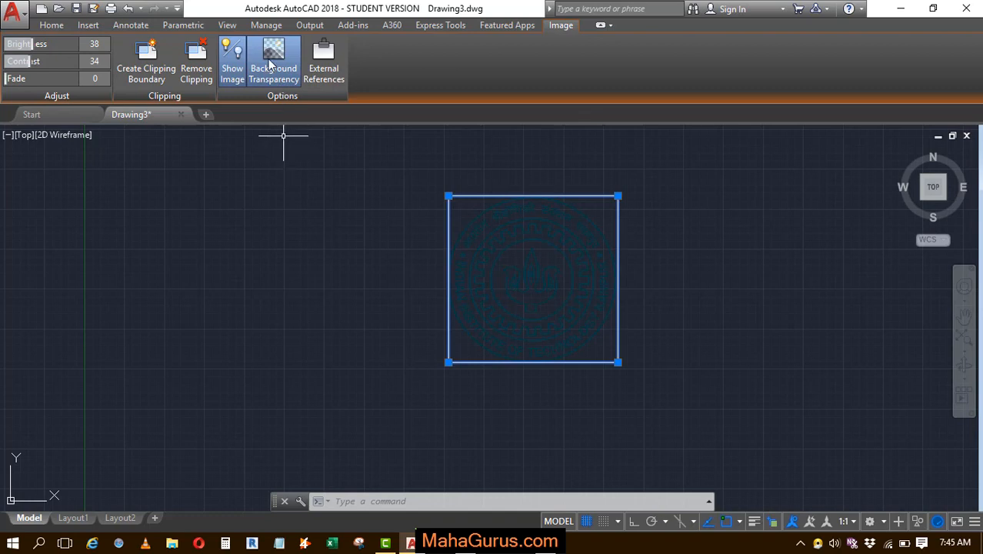
mouse_move(597, 265)
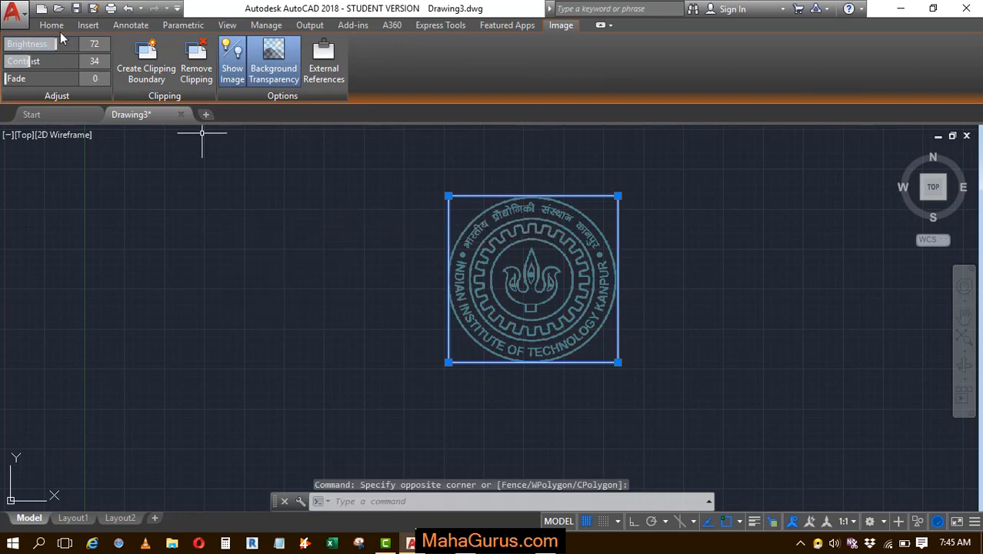
Return to Home, start ATTACH with images (17), then cancel without inserting it
click(52, 24)
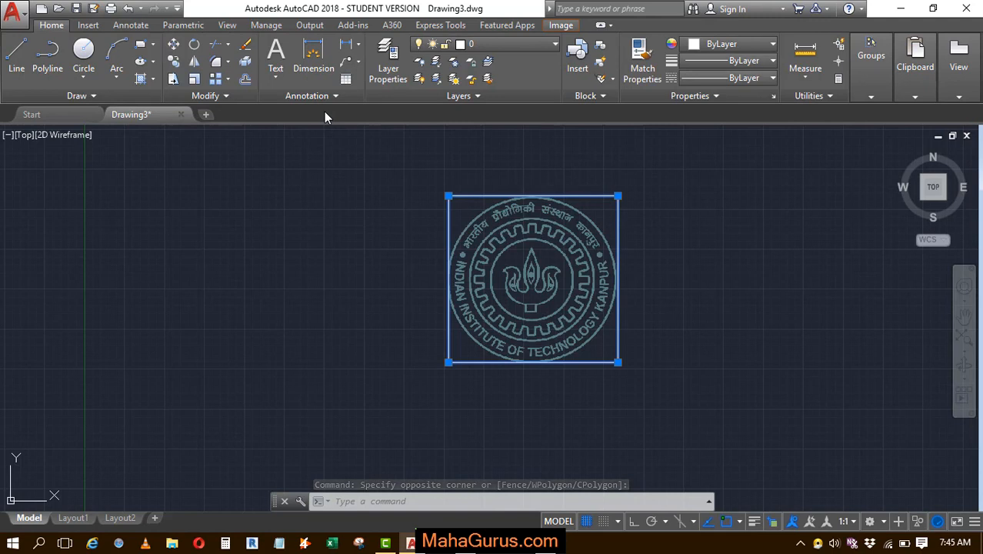
text(a)
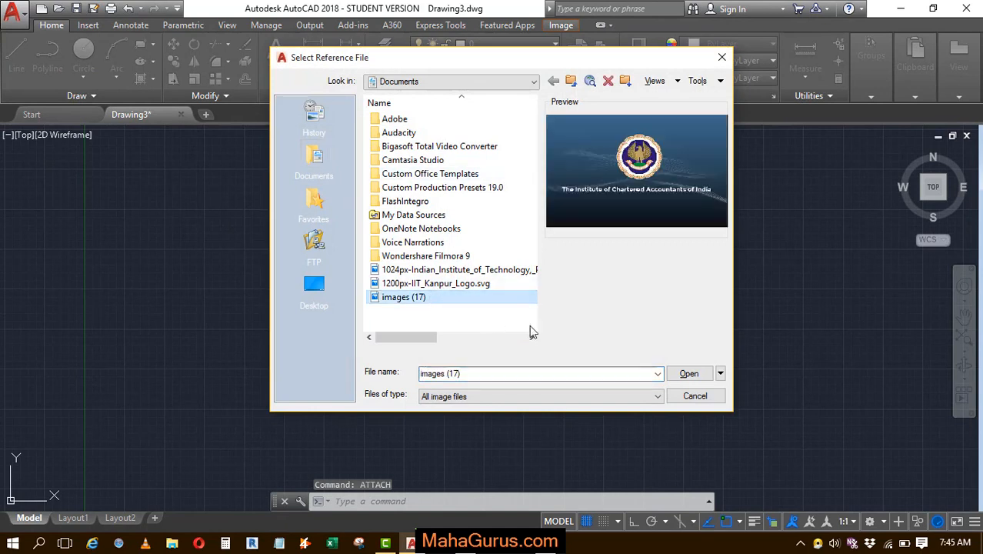
click(689, 374)
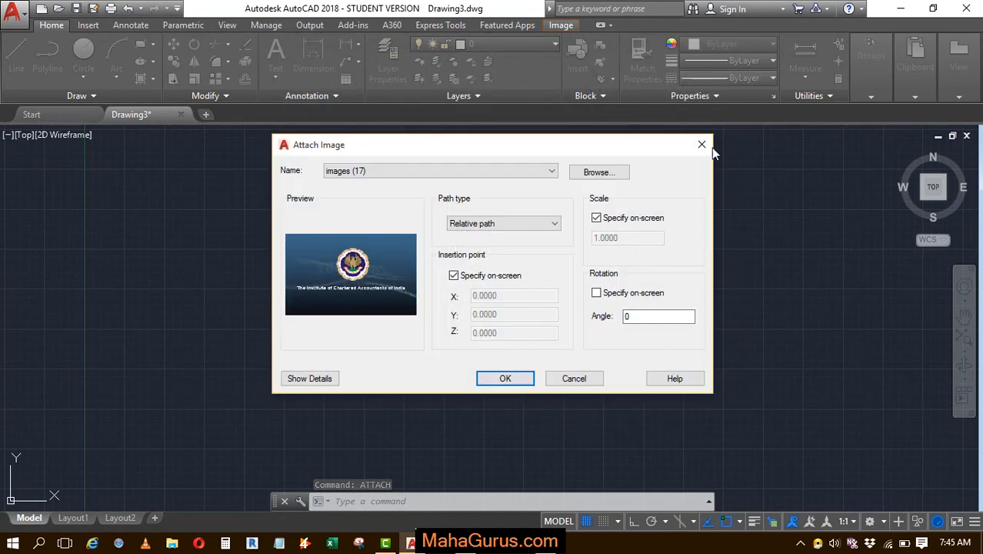
click(505, 379)
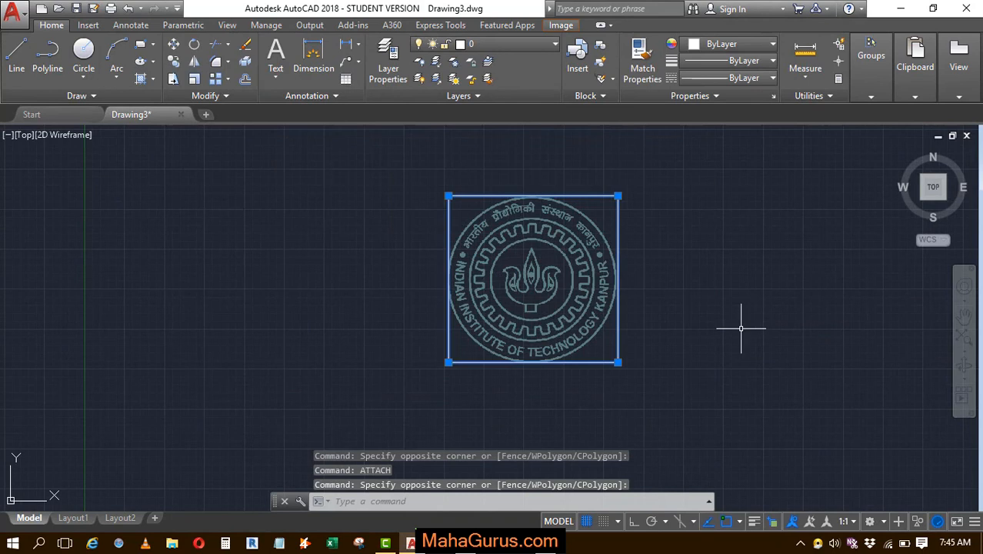